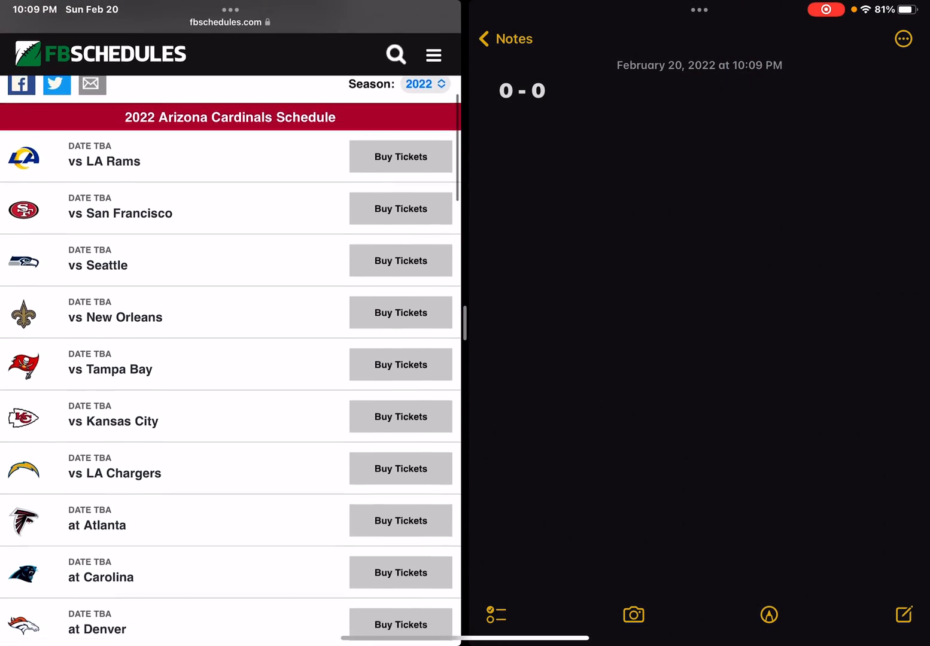
Scroll to the Cardinals 2022 schedule and set the note's record to 1 - 1.
scroll(up, 3)
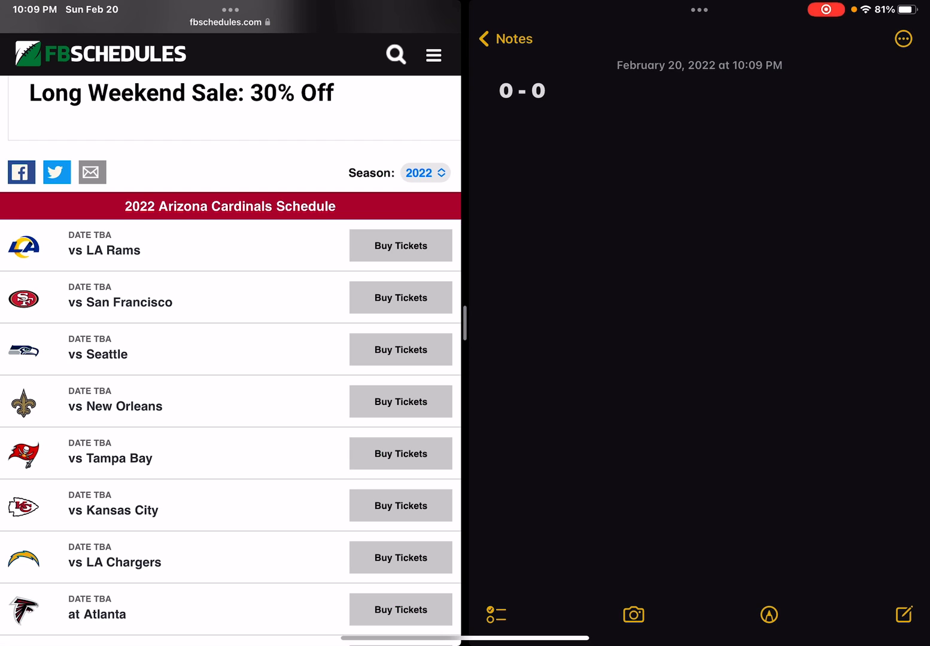
click(521, 91)
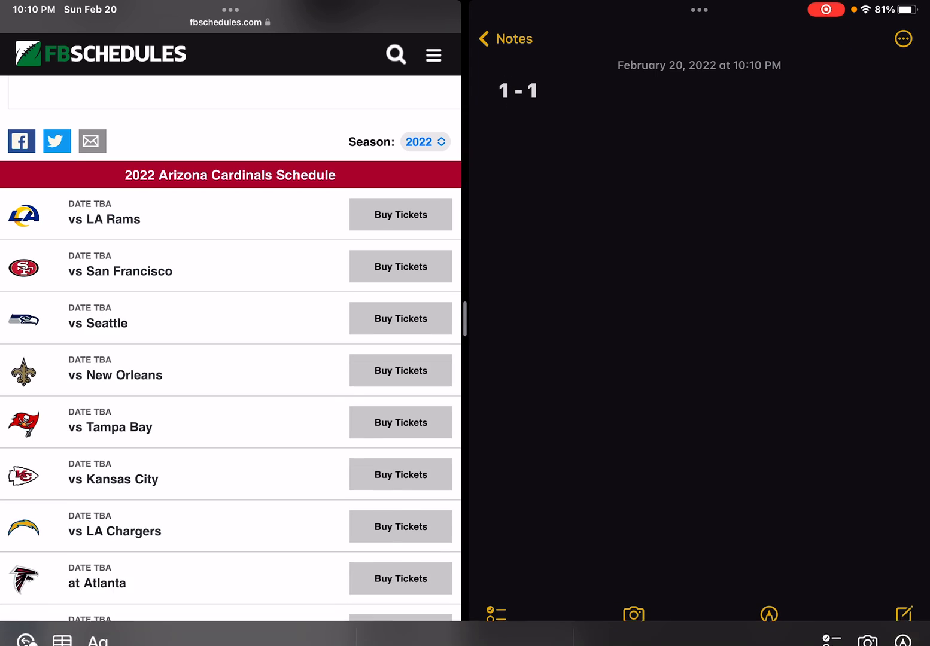
Advance the win count through 2, 5 and 6 so the record reads 6 - 2.
click(517, 91)
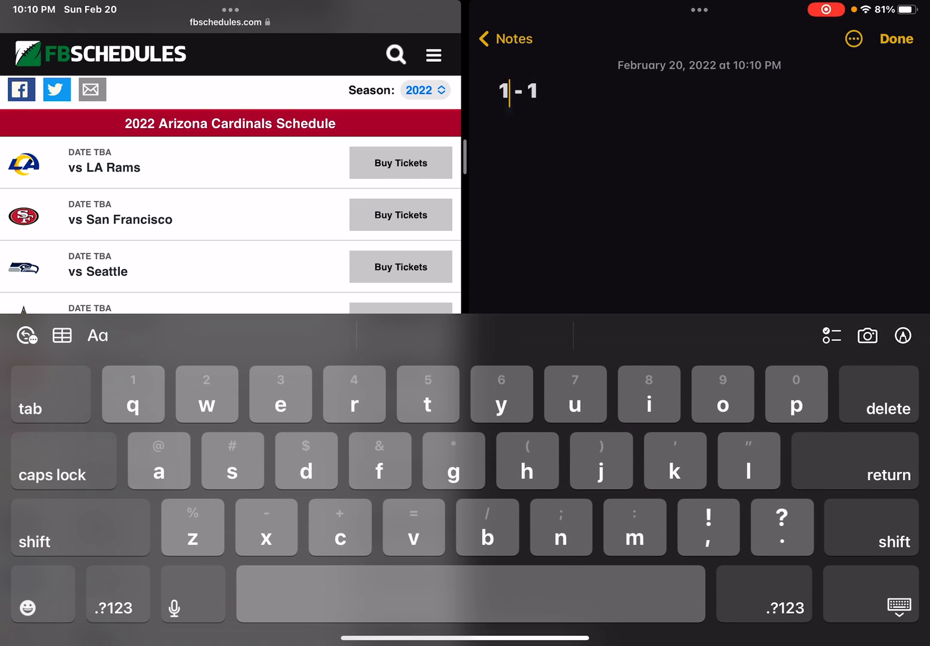
text(2)
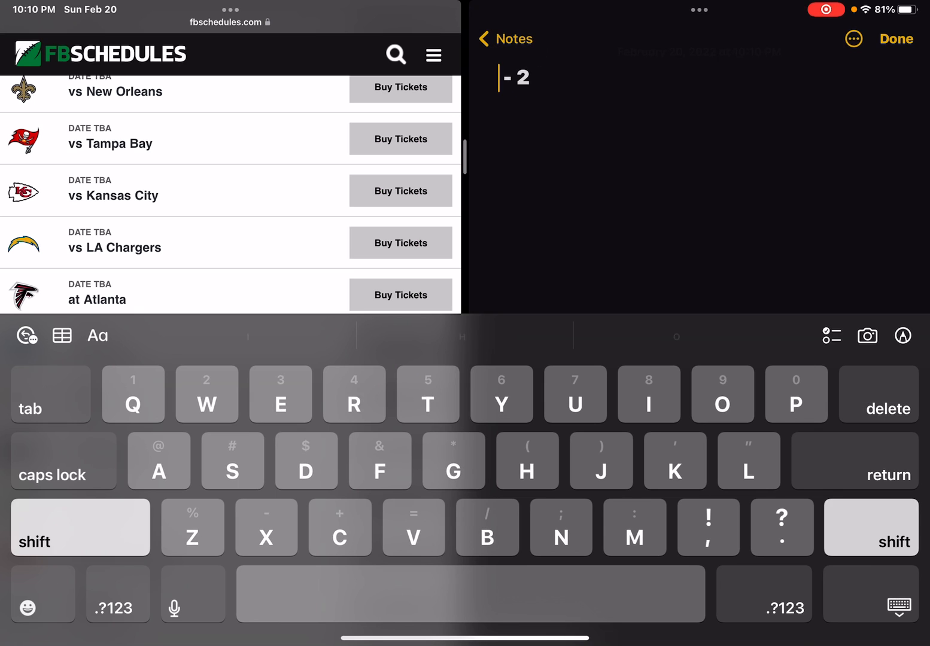
text(5)
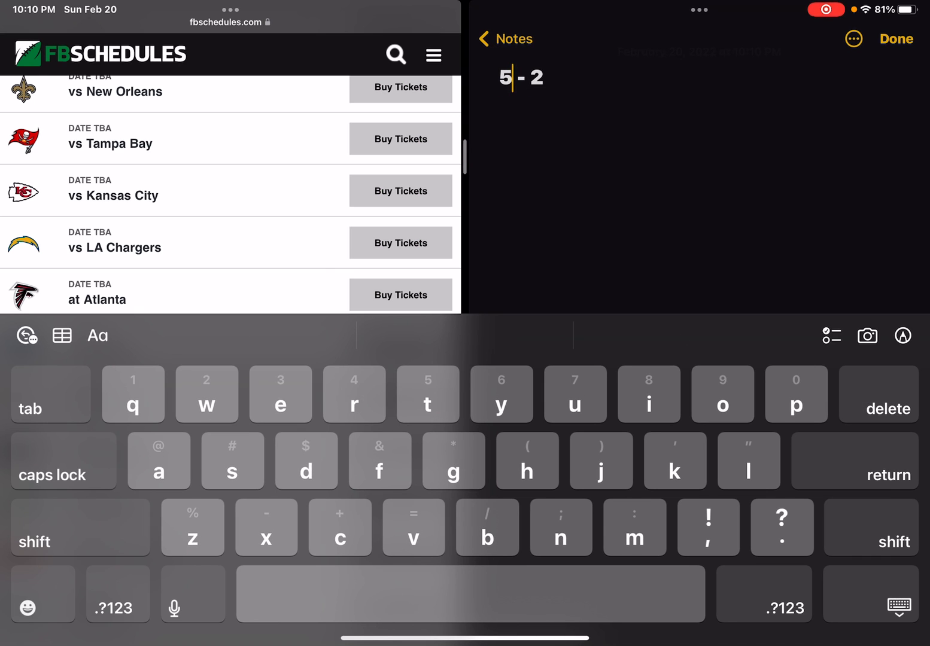
text(6)
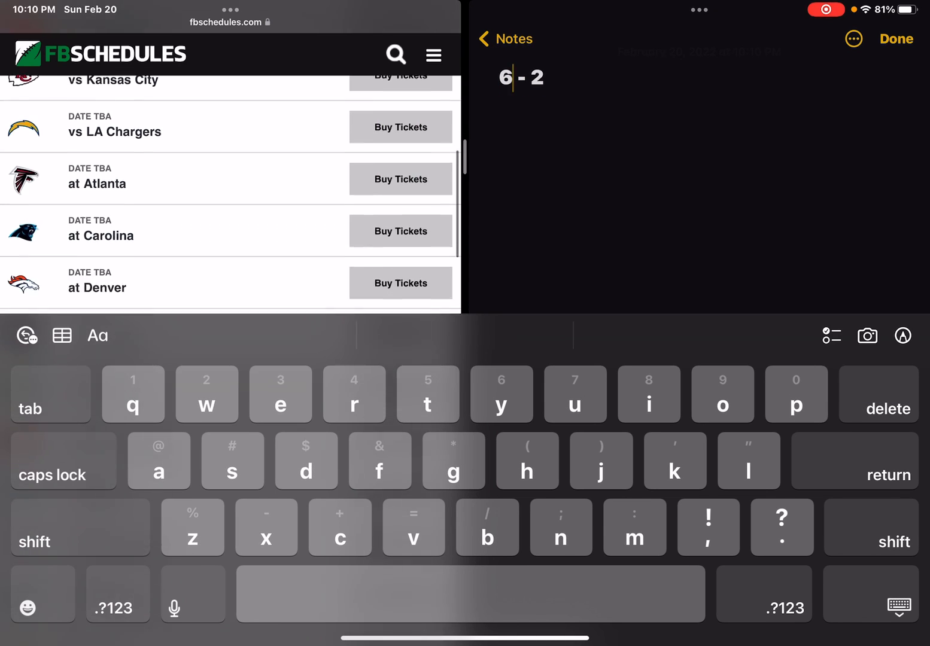
Update losses to 3 then 4 and wins to 8 then 9 while following the schedule.
text(3)
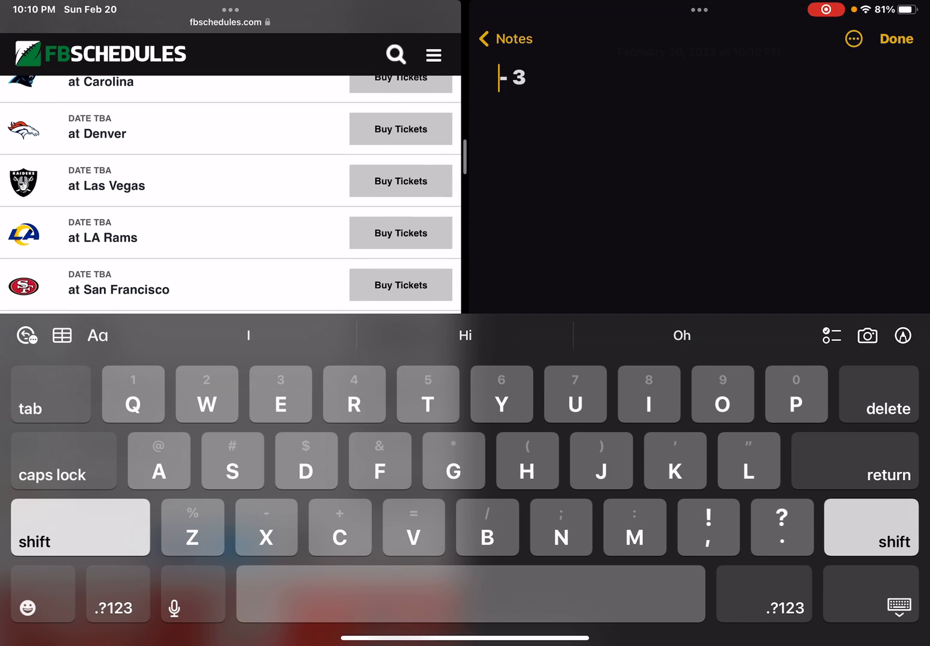
text(8)
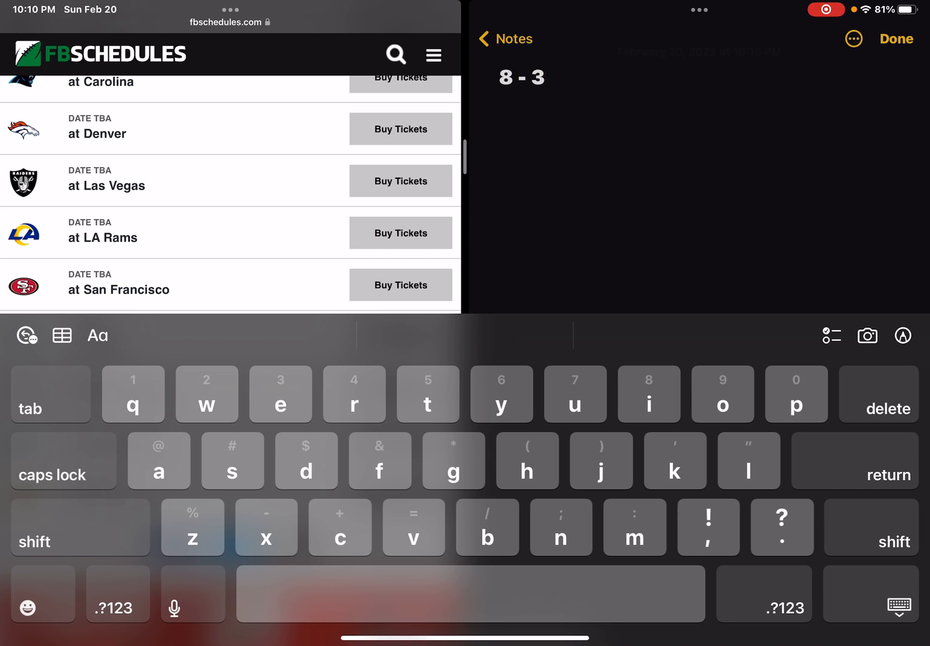
text(4)
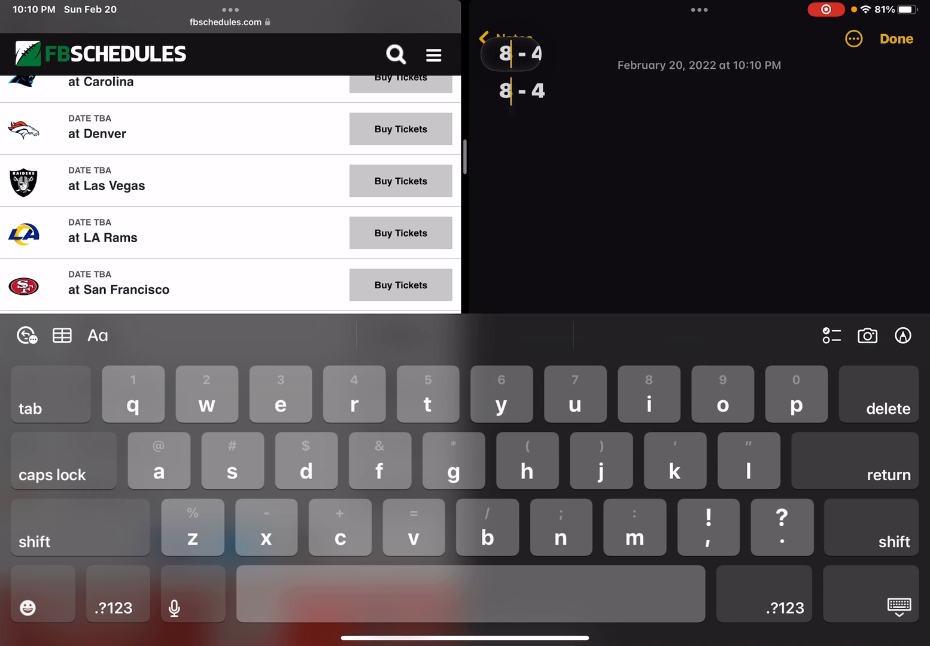
text(9)
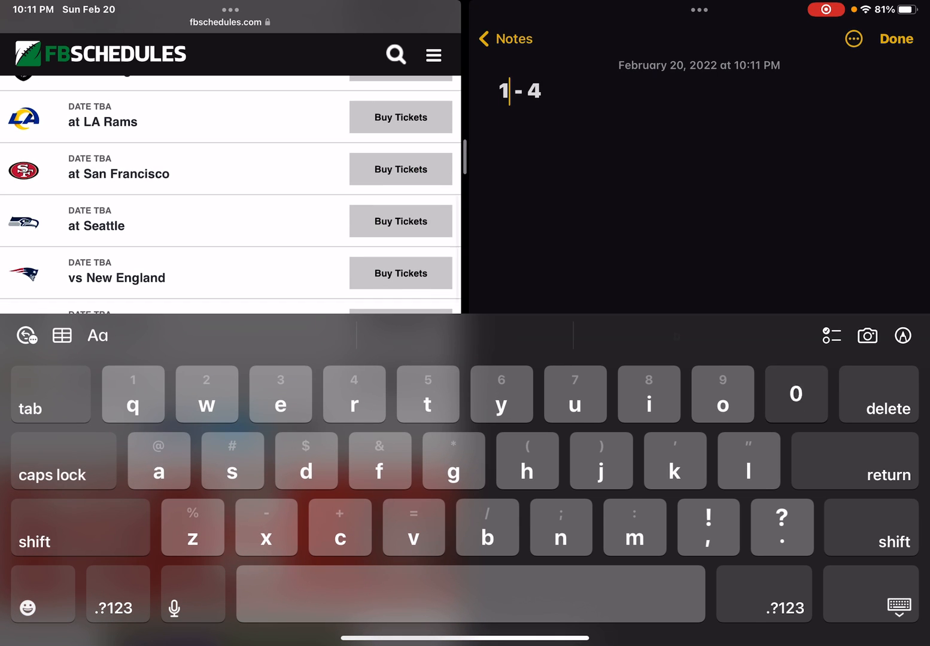
Enter the final record 13 - 4, finish editing, and scroll to the schedule's end.
text(1)
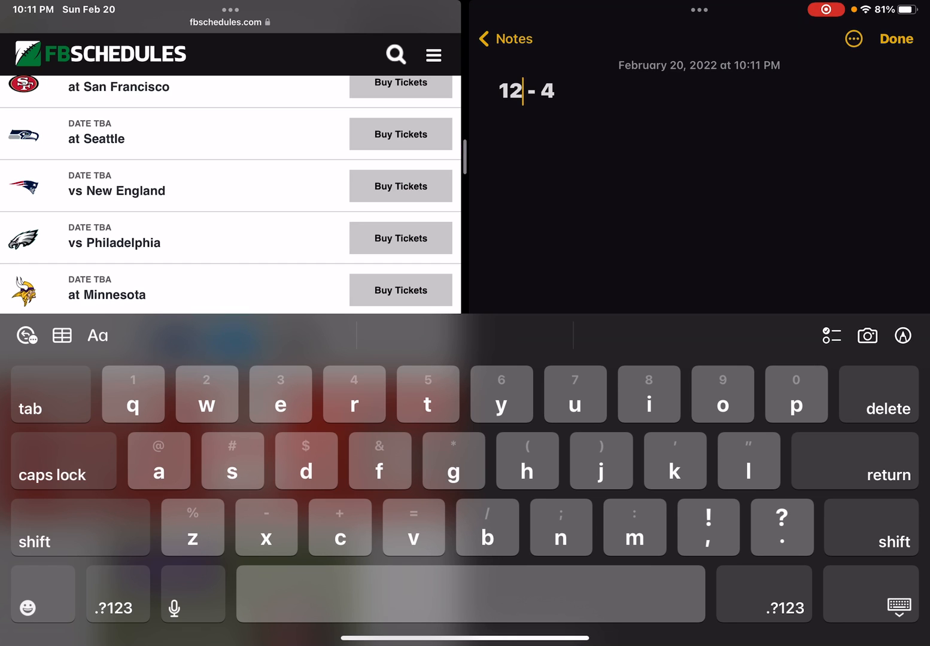
text(3)
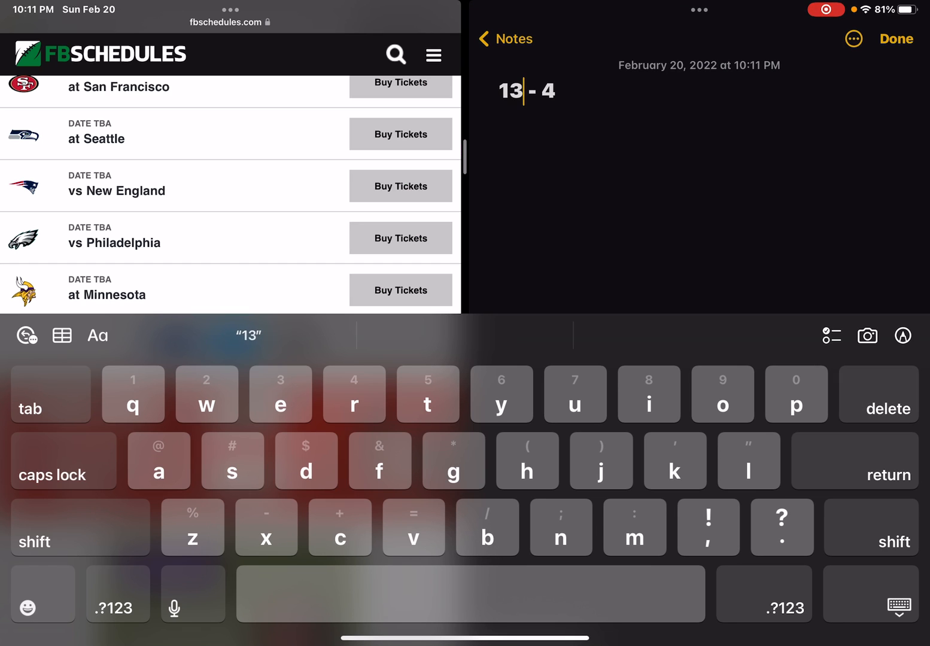
click(895, 38)
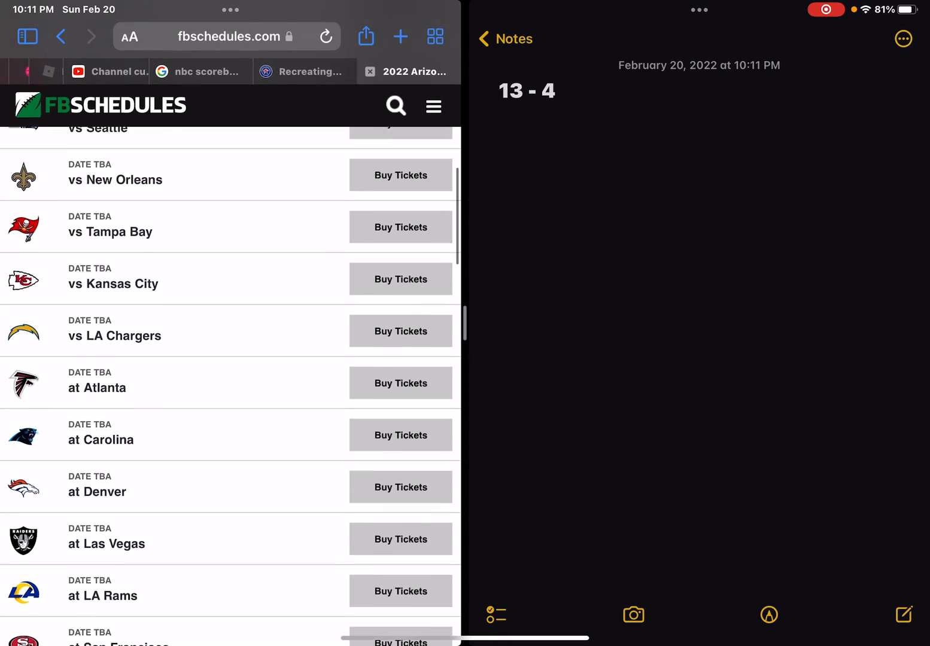
scroll(down, 3)
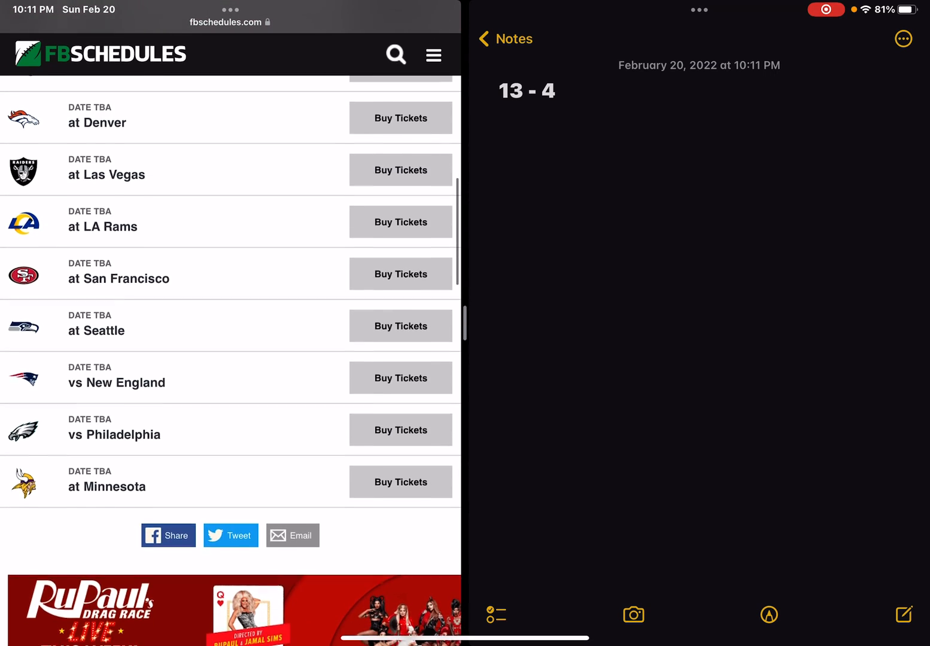